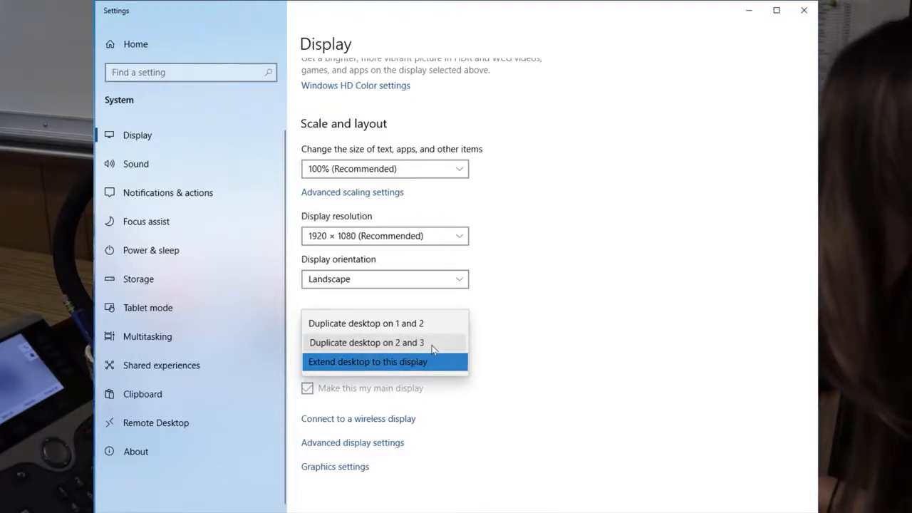
Pick the duplicate/extend option in the Multiple displays dropdown.
click(365, 342)
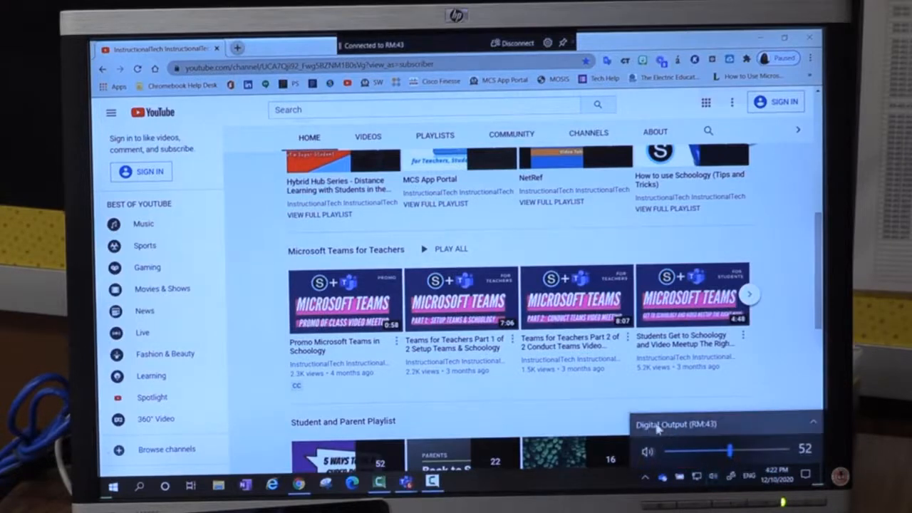
mouse_move(726, 427)
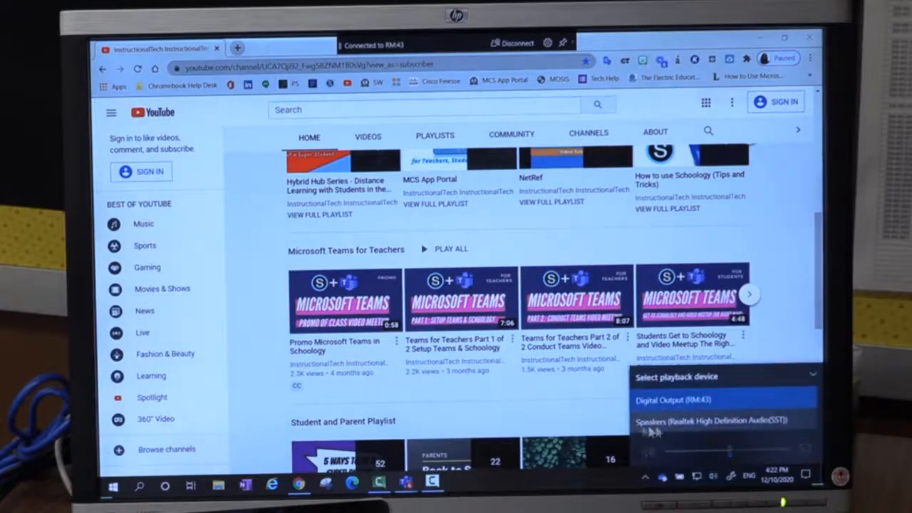
Switch playback to Digital Output (RM:43) and adjust its volume to 58.
click(717, 420)
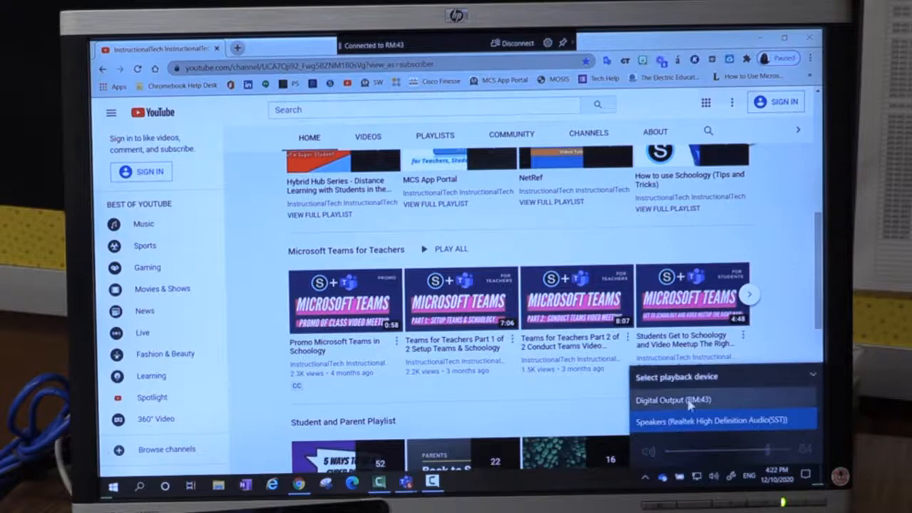
mouse_move(724, 407)
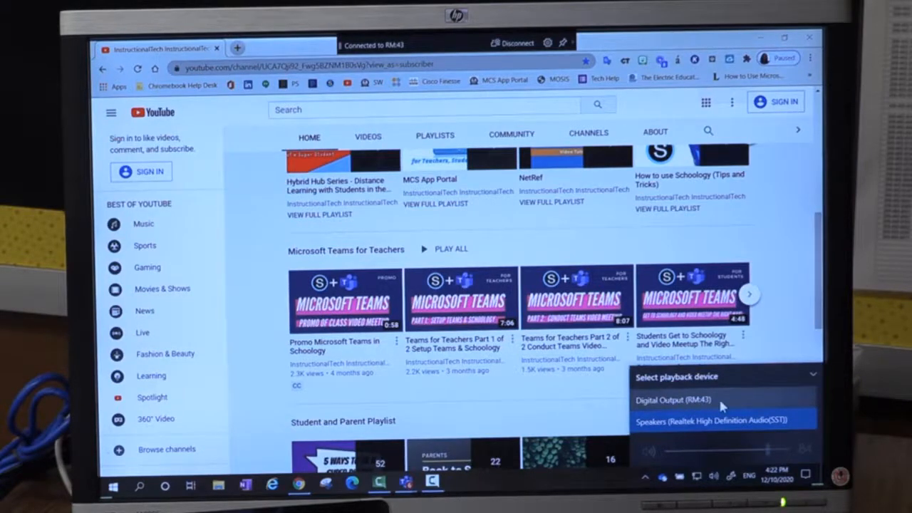
click(674, 400)
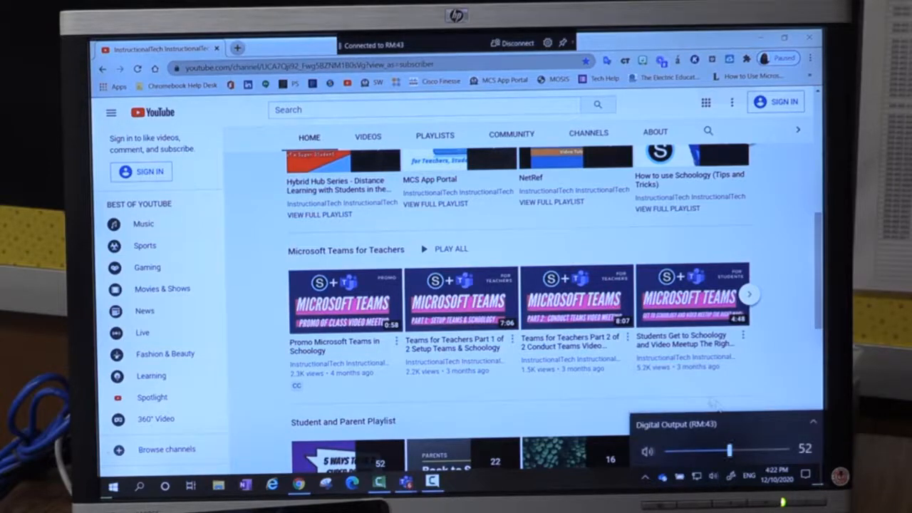
drag(729, 450, 739, 450)
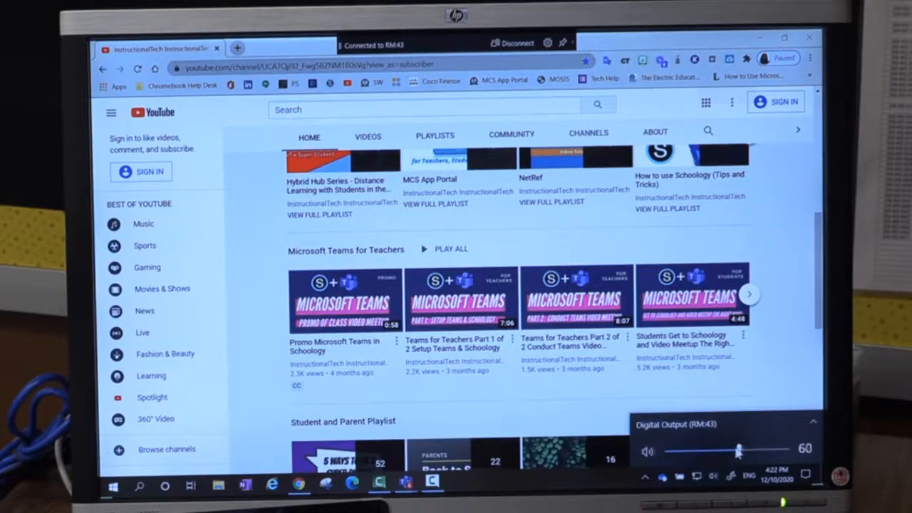
drag(740, 450, 736, 451)
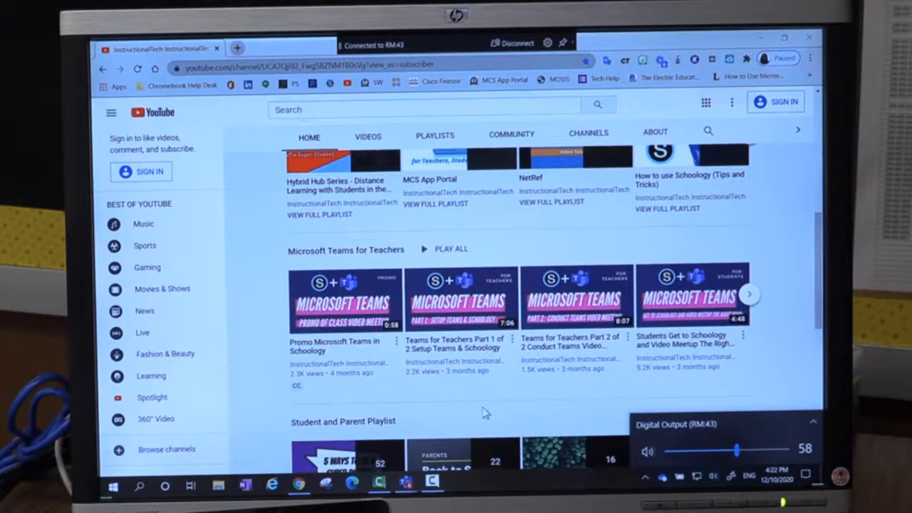
mouse_move(459, 296)
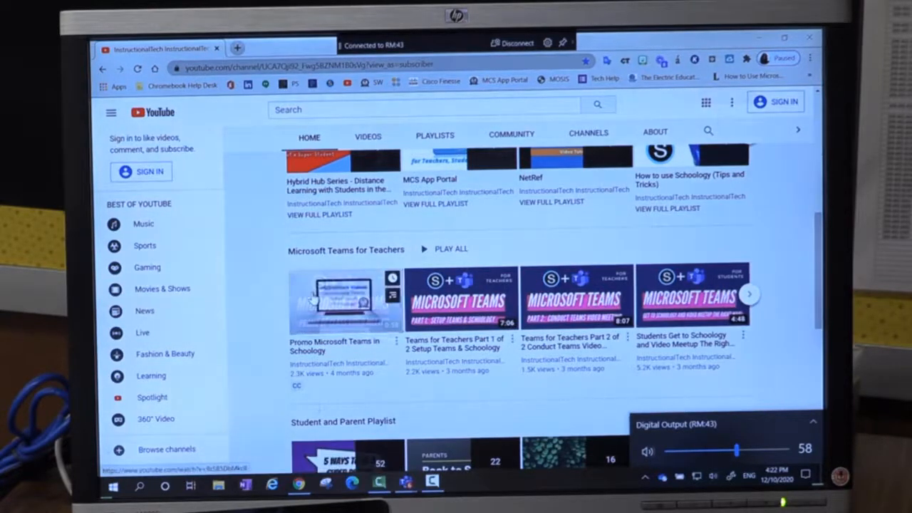
click(345, 298)
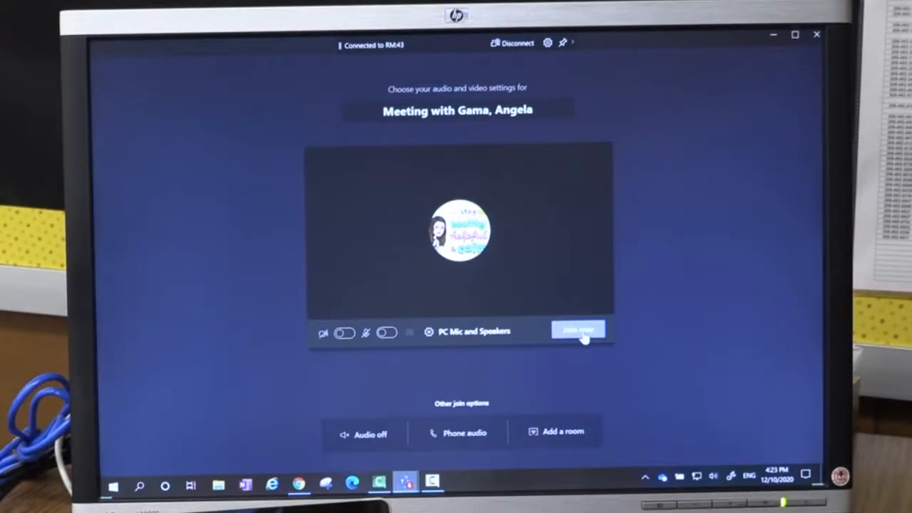
Join the Teams meeting from the pre-join screen with camera and mic off.
click(577, 330)
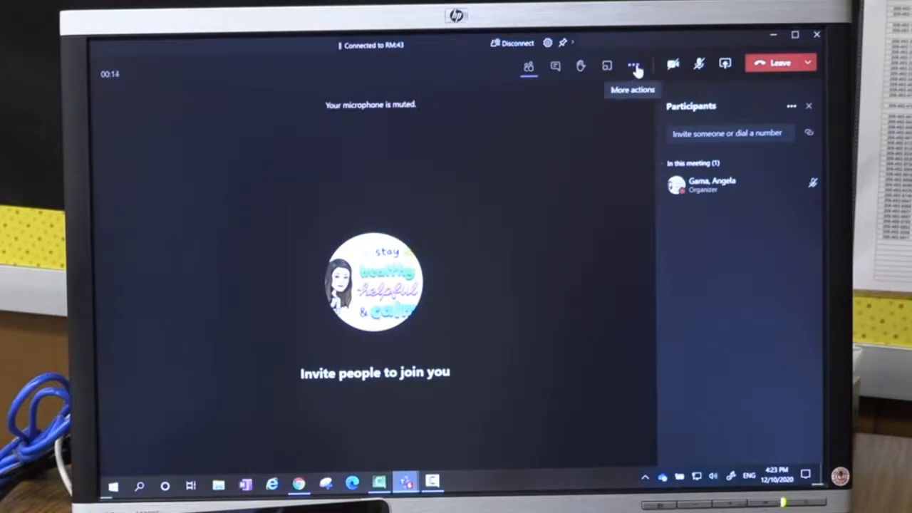
Open Device settings from More actions, then try including computer sound in sharing.
click(633, 64)
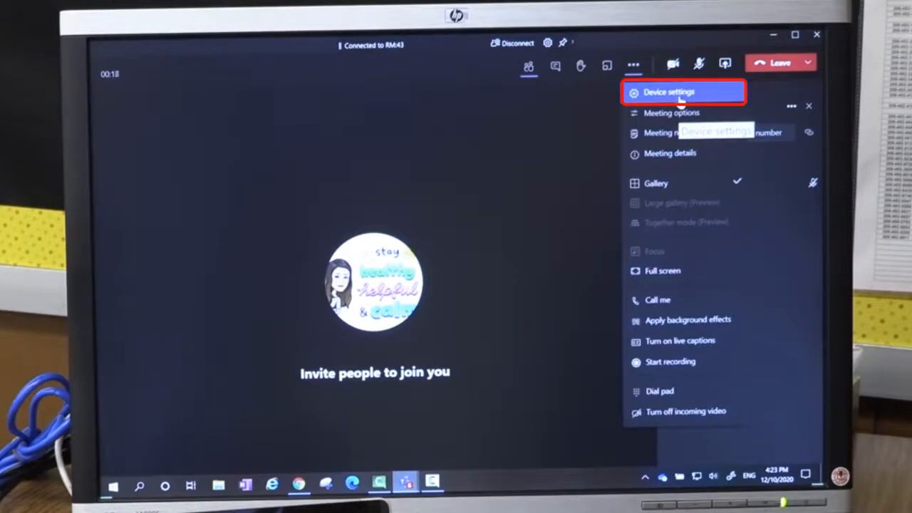
click(668, 91)
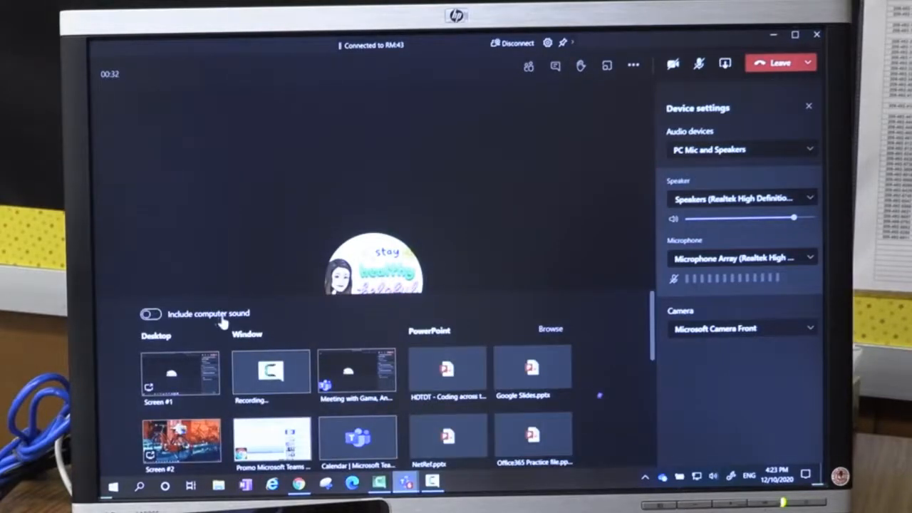
click(151, 314)
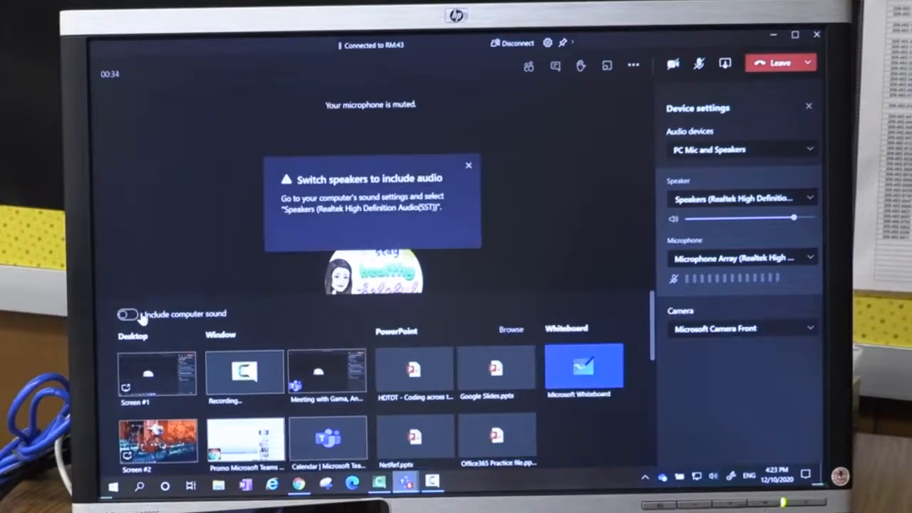
mouse_move(431, 219)
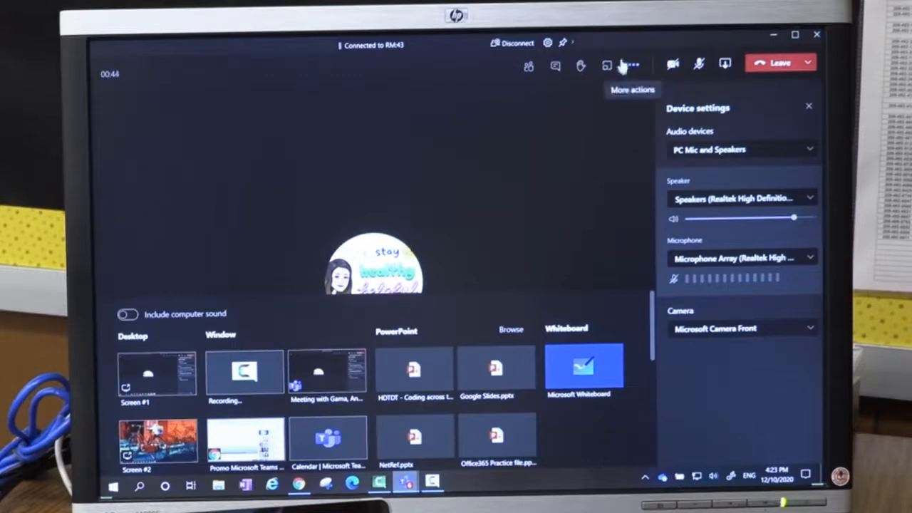
mouse_move(689, 190)
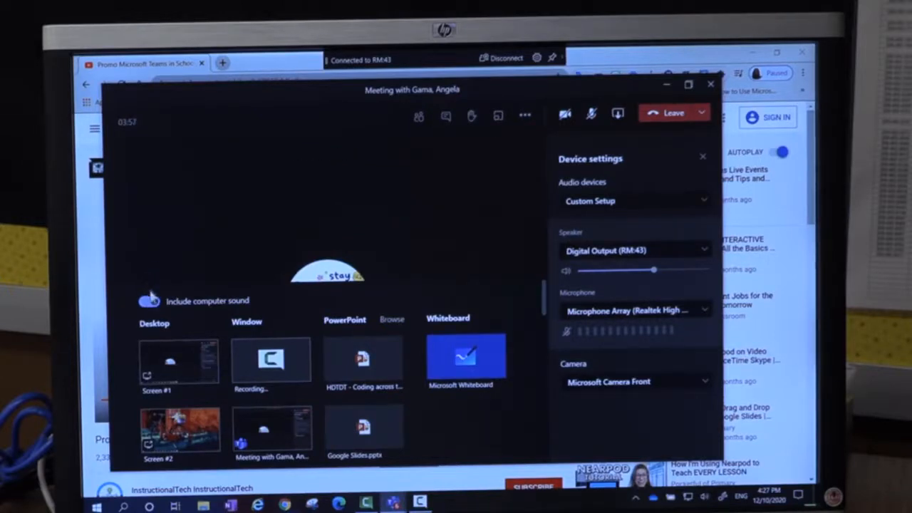
Turn on Include computer sound and share Screen #1 from the Desktop section.
click(149, 300)
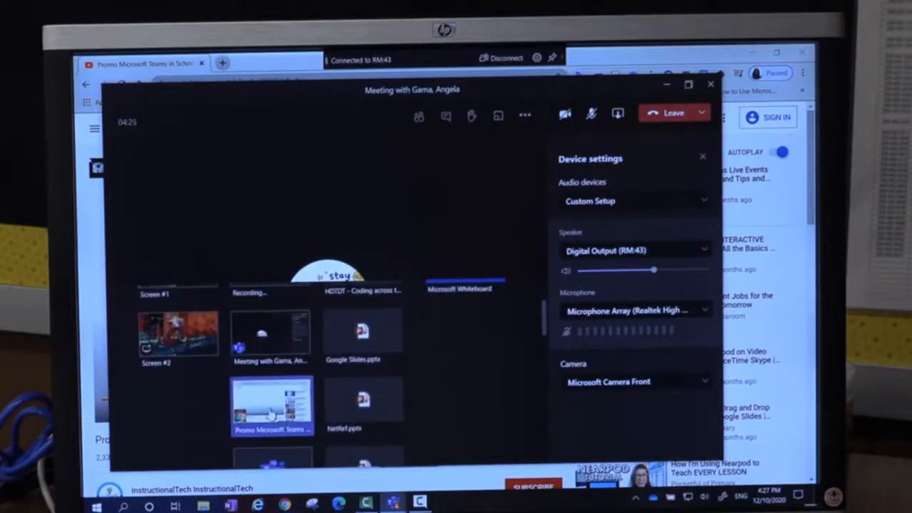
click(592, 113)
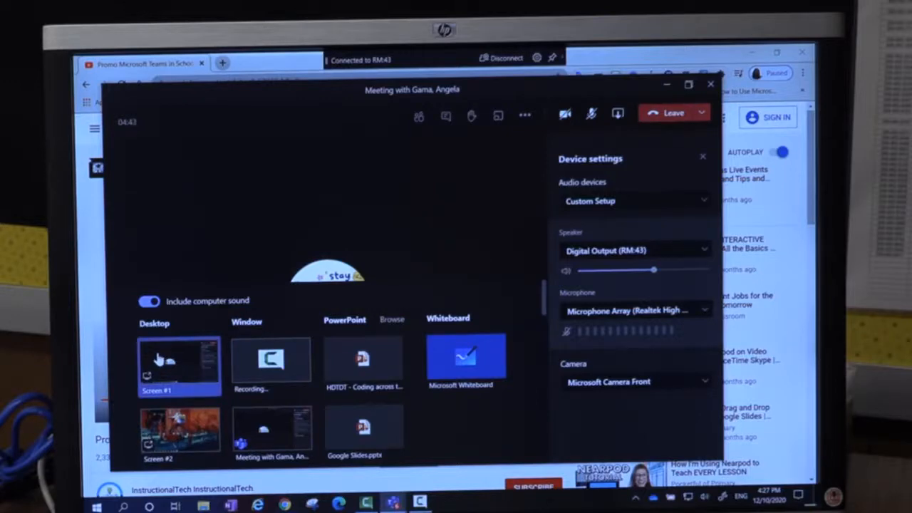
mouse_move(162, 360)
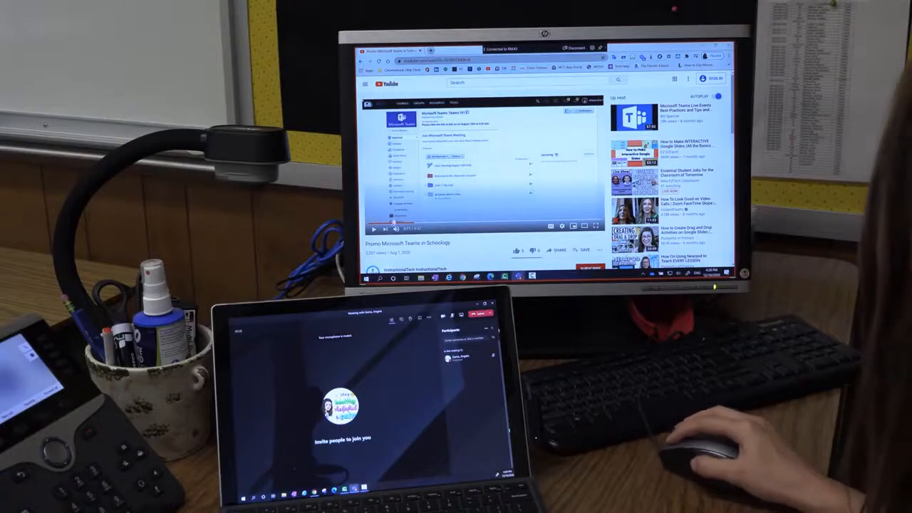
Play the Promo Microsoft Teams in Schoology video, then pause it.
click(374, 227)
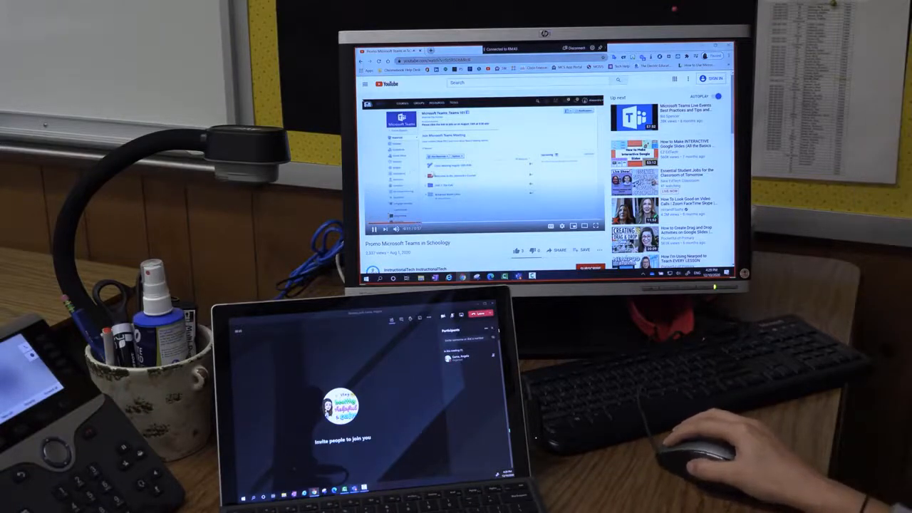
click(372, 228)
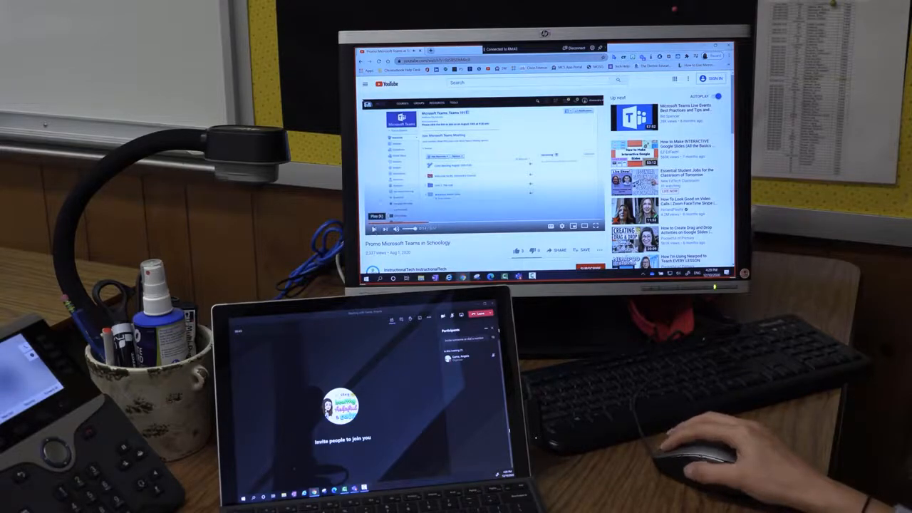